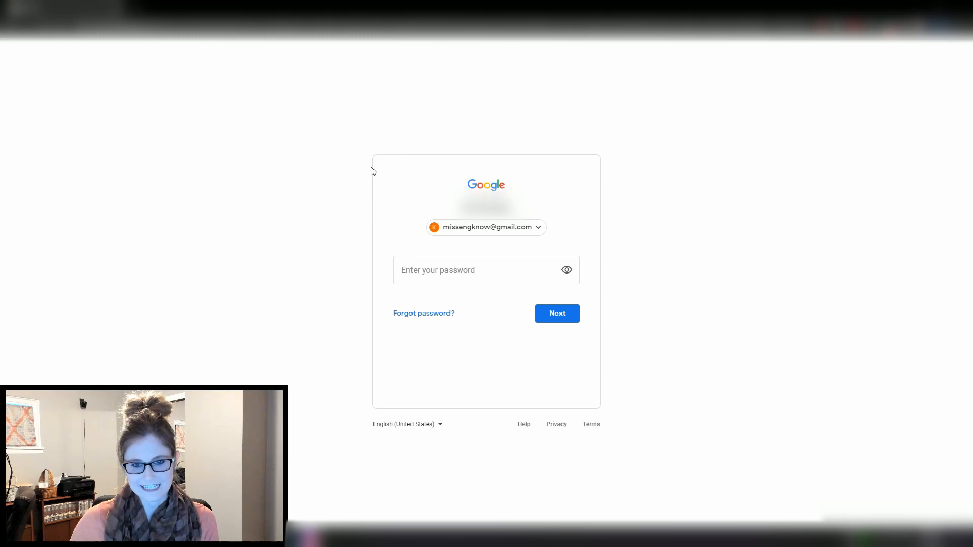
{"action": "mouse_move", "coordinate": [539, 236]}
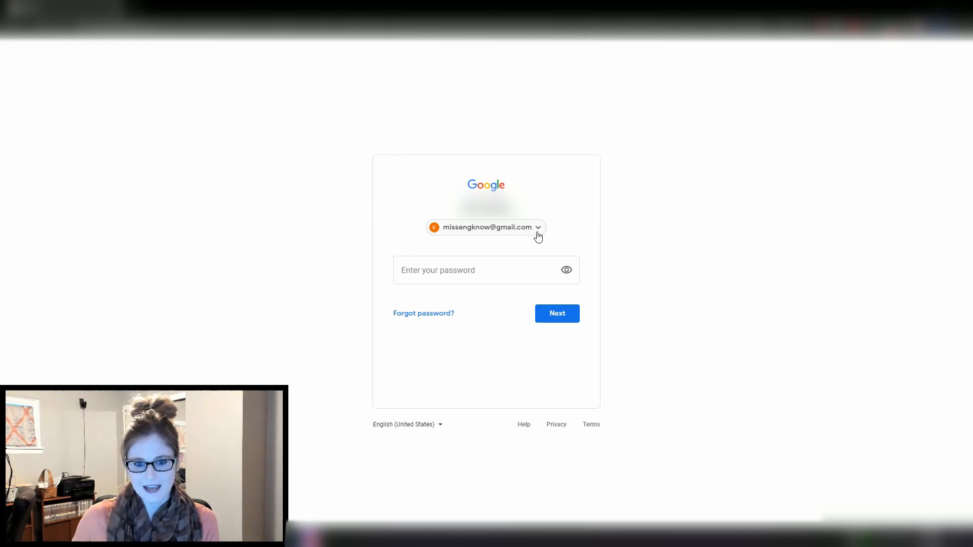
{"action": "mouse_move", "coordinate": [392, 229]}
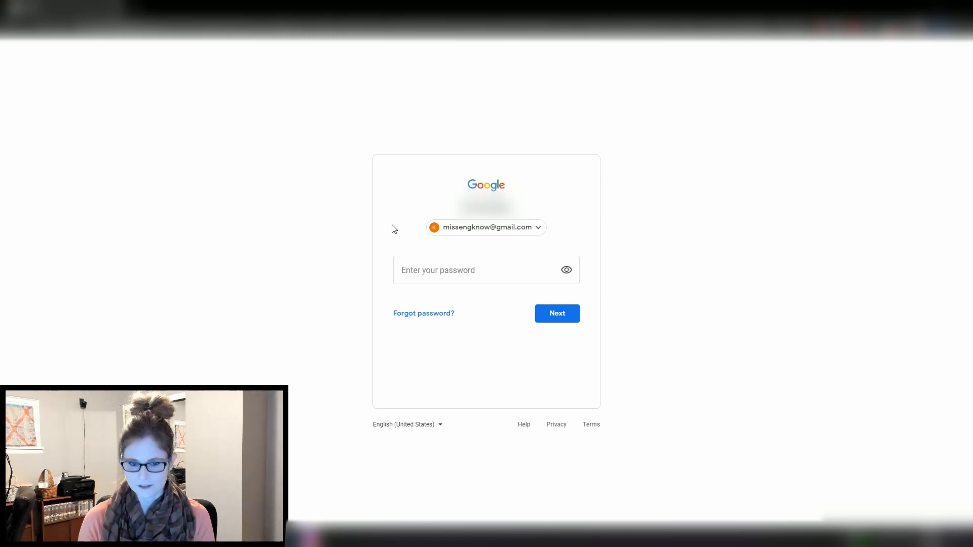
{"action": "mouse_move", "coordinate": [523, 239]}
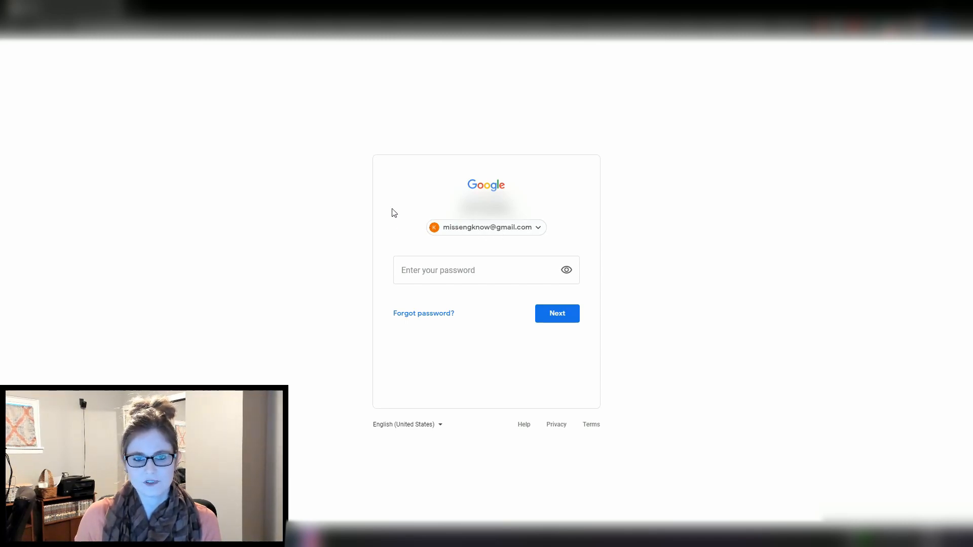
{"action": "mouse_move", "coordinate": [396, 226]}
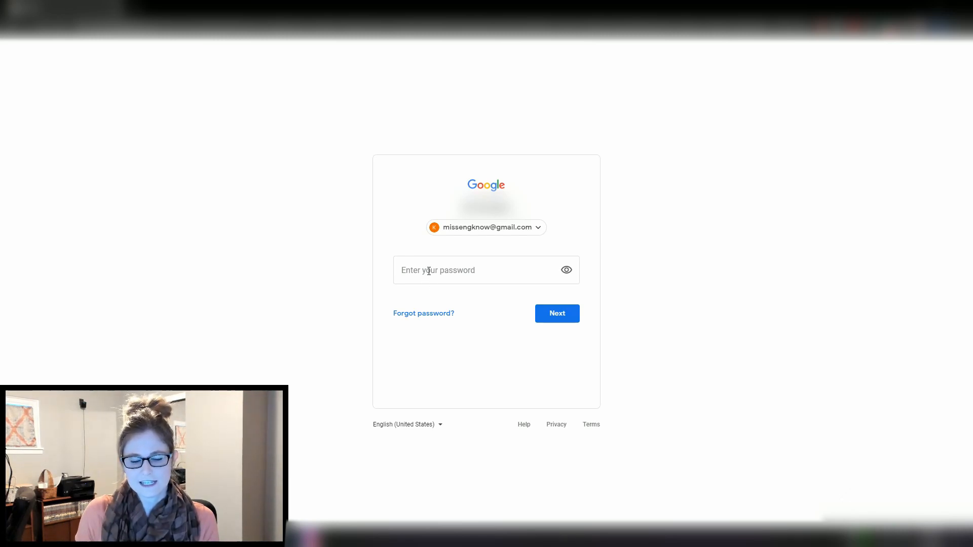
Finish signing in with the account password and start a blank new email.
{"action": "left_click", "coordinate": [486, 271]}
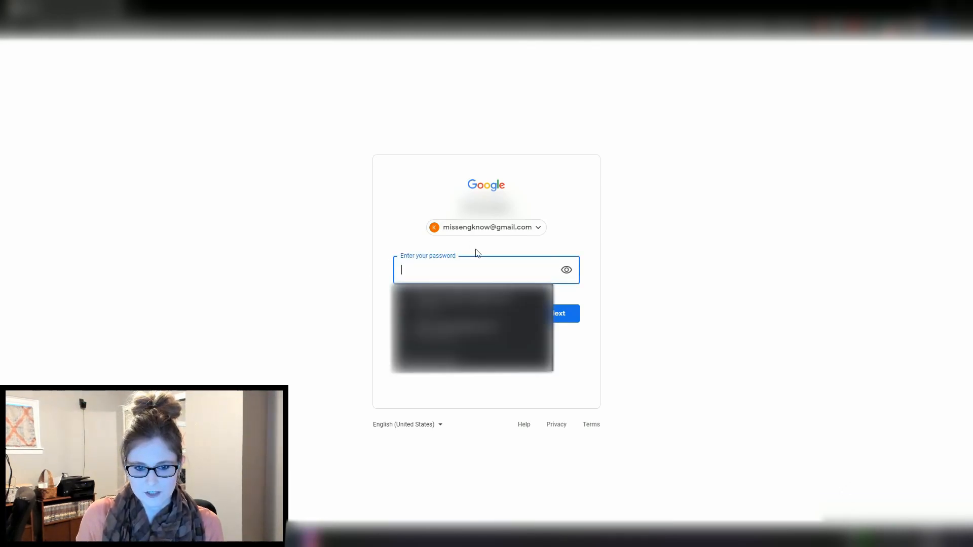
{"action": "type", "text": "••"}
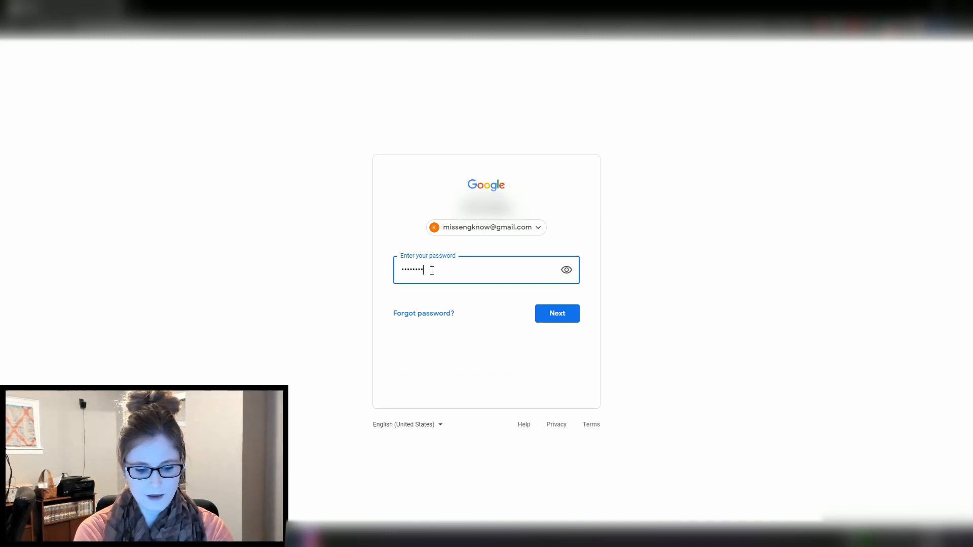
{"action": "left_click", "coordinate": [556, 314]}
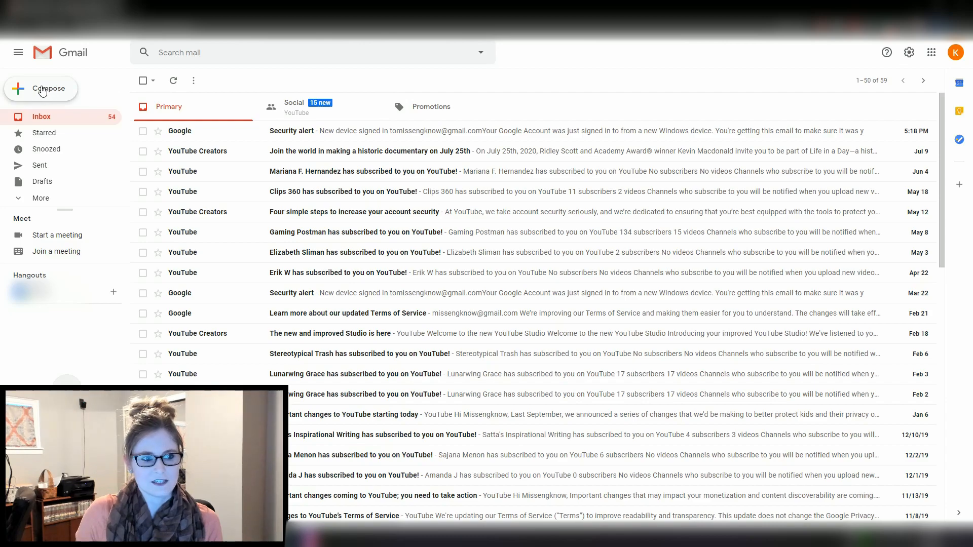
{"action": "left_click", "coordinate": [49, 88]}
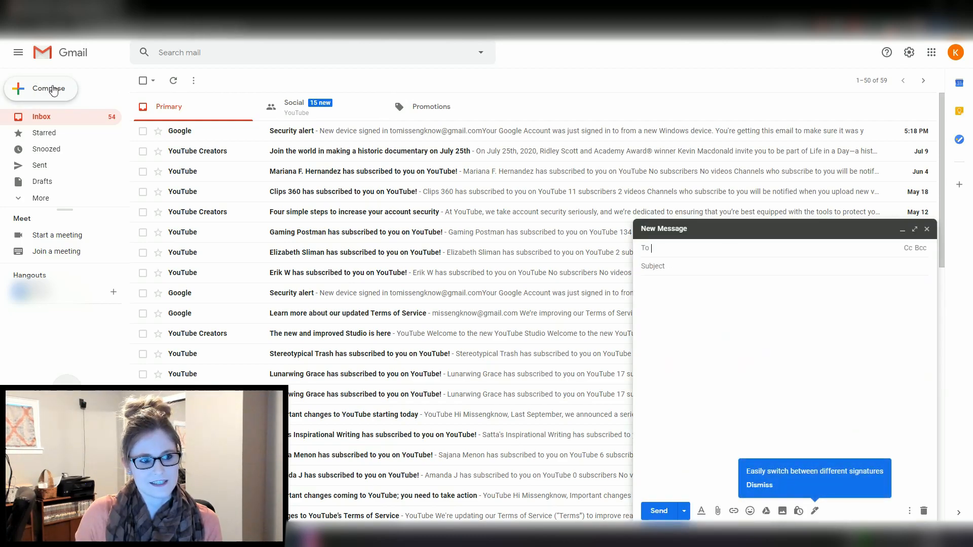
{"action": "mouse_move", "coordinate": [70, 94]}
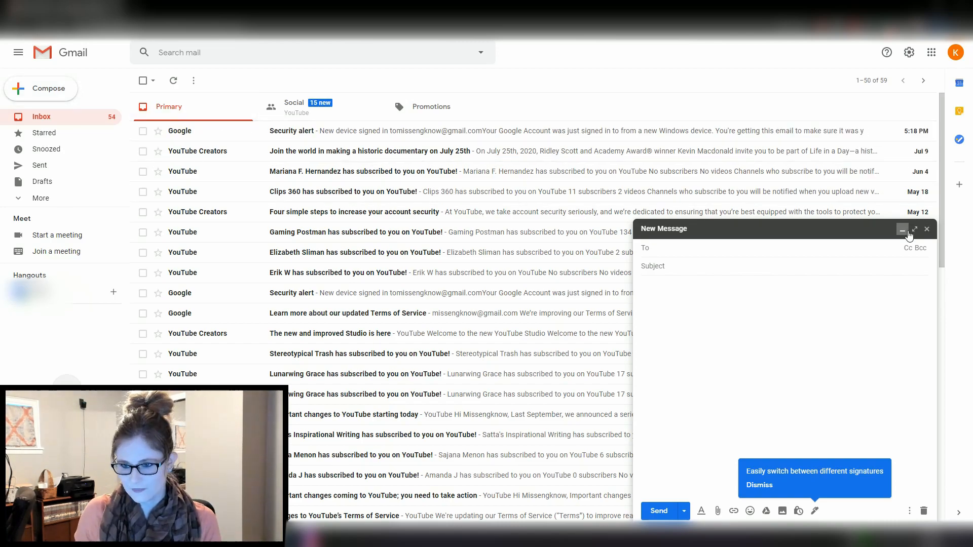
Switch the New Message window to full screen and dismiss the tip.
{"action": "left_click", "coordinate": [914, 229]}
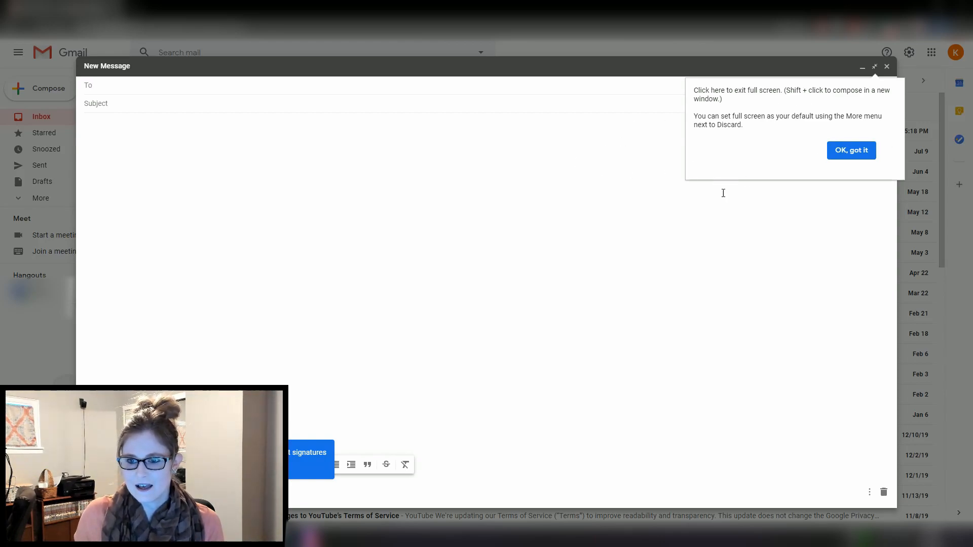
{"action": "left_click", "coordinate": [851, 150]}
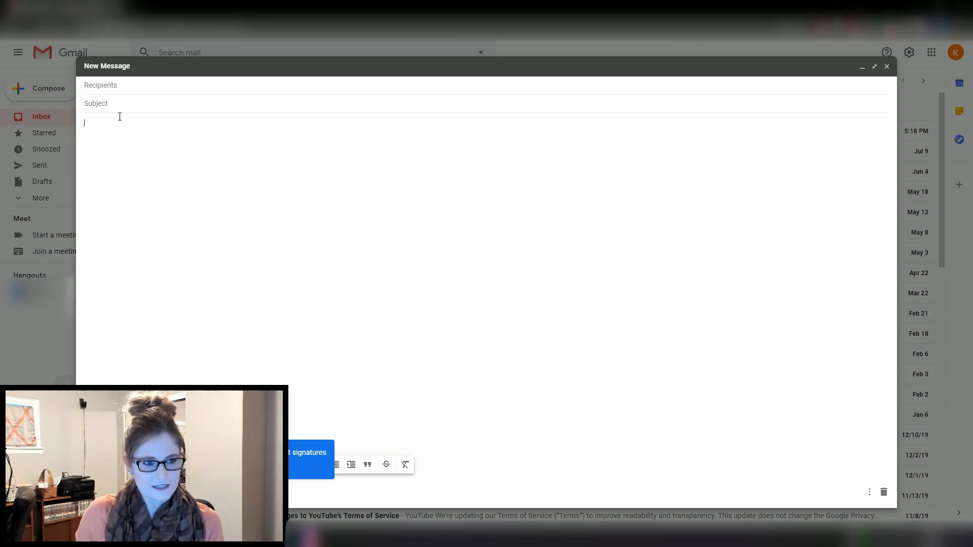
{"action": "mouse_move", "coordinate": [265, 197]}
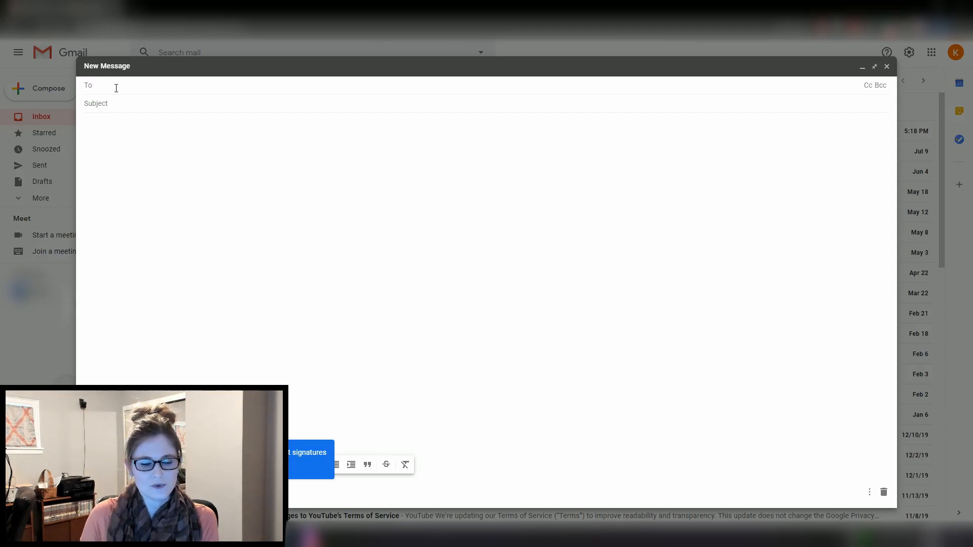
{"action": "left_click", "coordinate": [100, 85]}
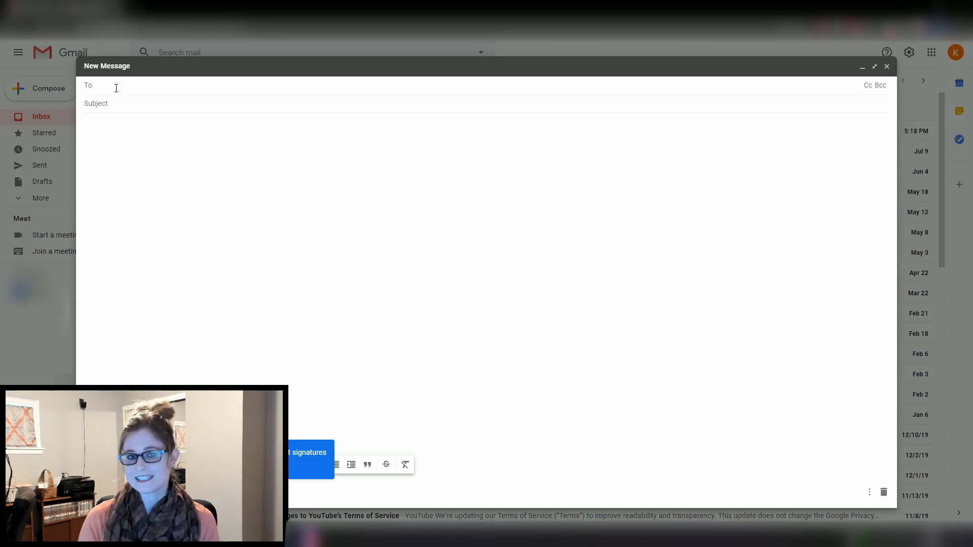
{"action": "left_click", "coordinate": [124, 85]}
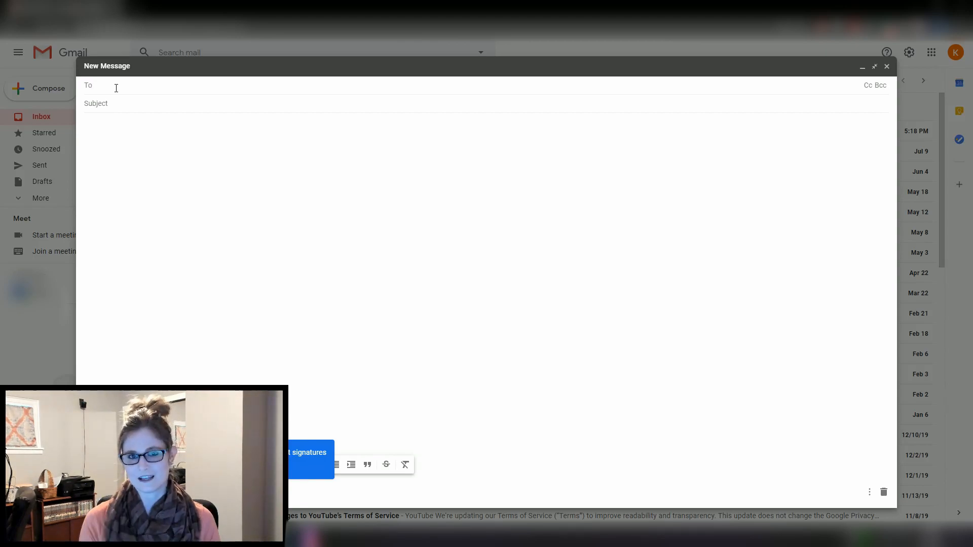
{"action": "left_click", "coordinate": [115, 88]}
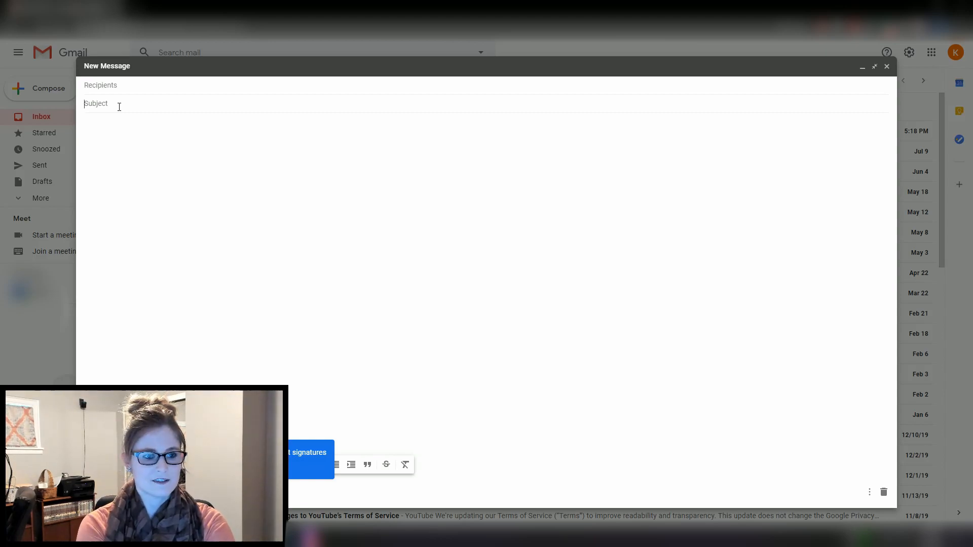
Enter 'Collective Noun Question' as the message subject.
{"action": "type", "text": "Collective"}
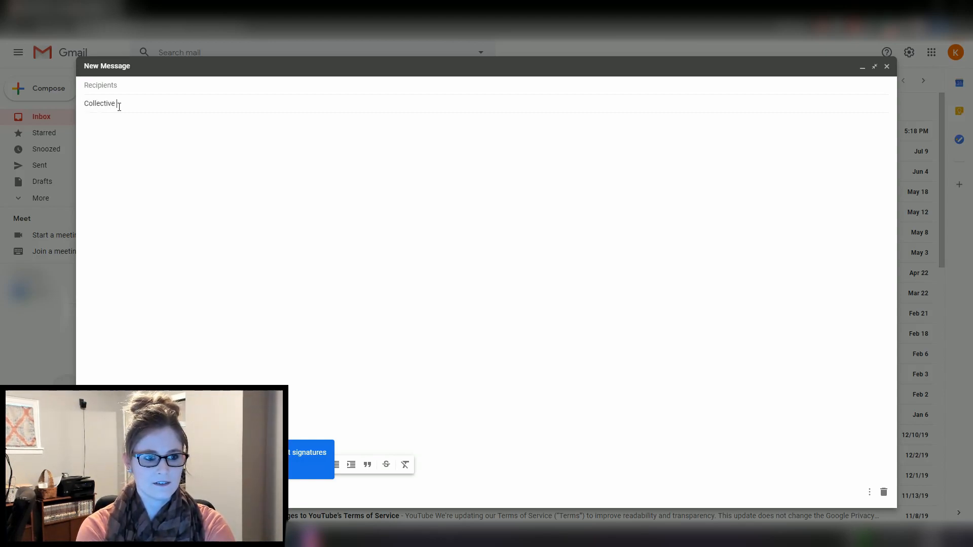
{"action": "type", "text": "Noun Questi"}
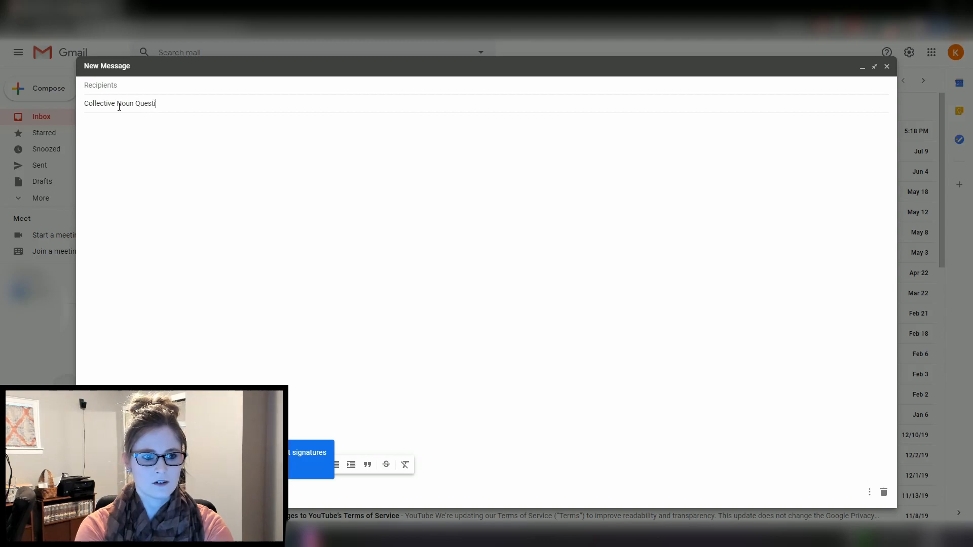
{"action": "type", "text": "on"}
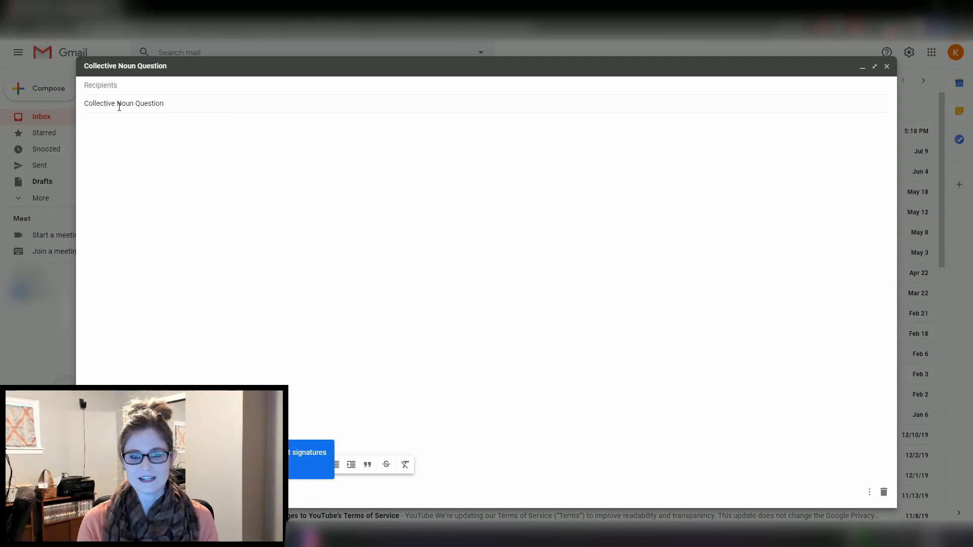
{"action": "left_click", "coordinate": [164, 103]}
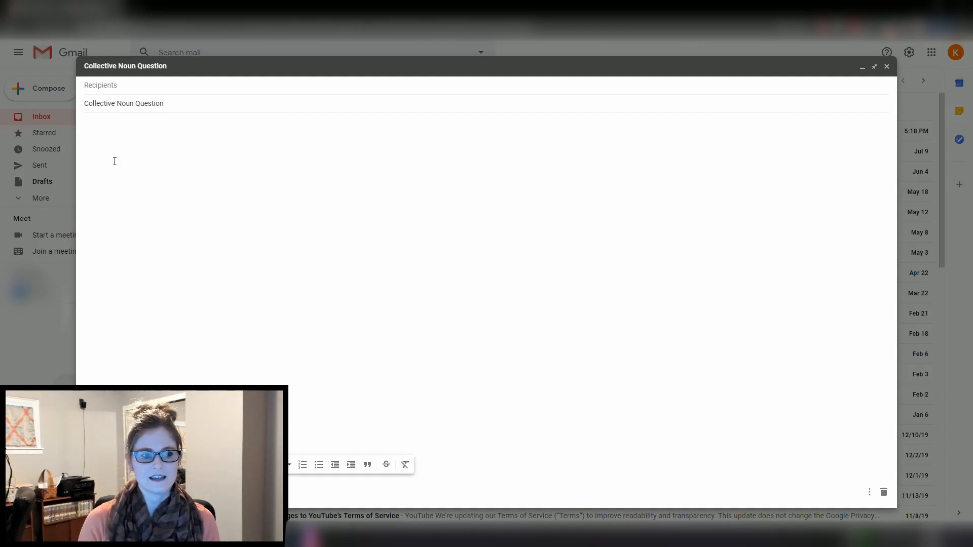
Write the salutation 'Dear Missengknow,' followed by blank lines in the body.
{"action": "left_click", "coordinate": [84, 123]}
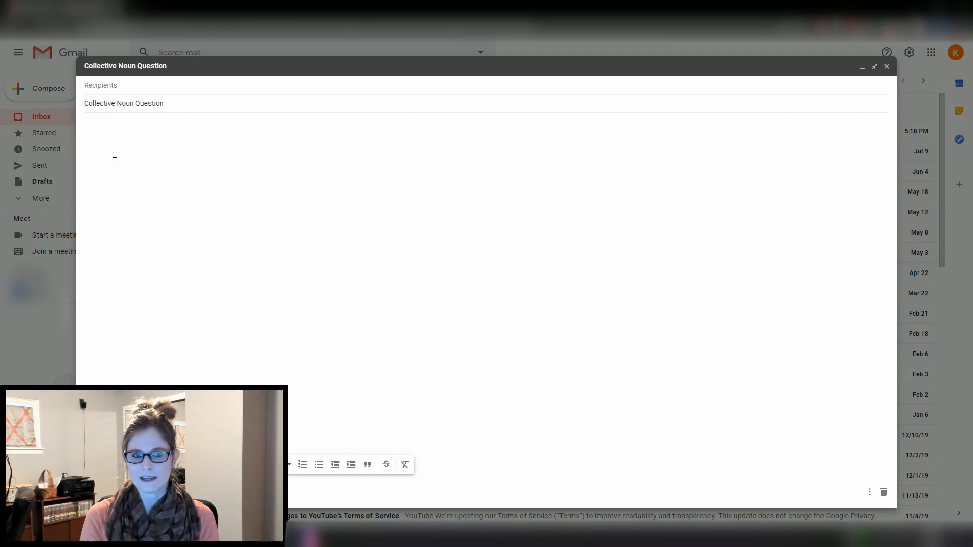
{"action": "left_click", "coordinate": [84, 122]}
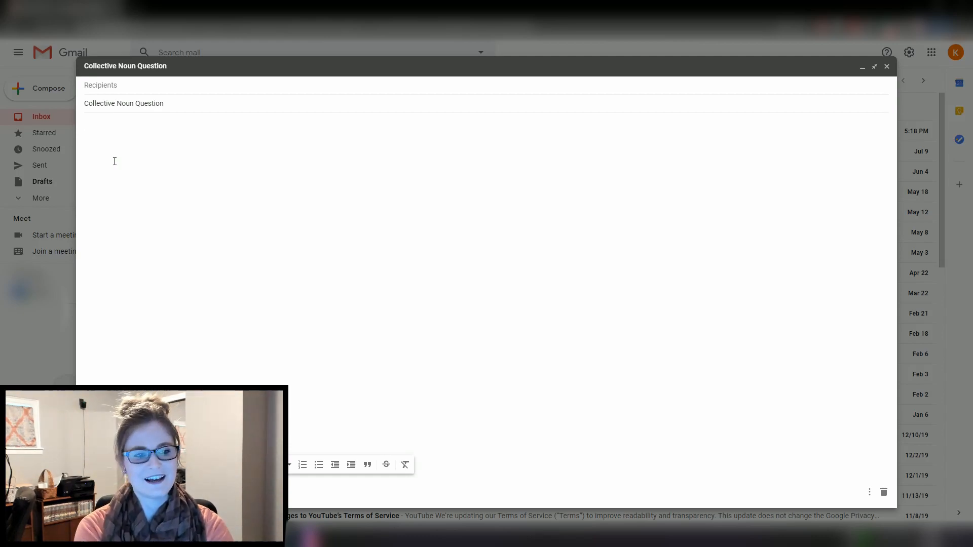
{"action": "type", "text": "Dear"}
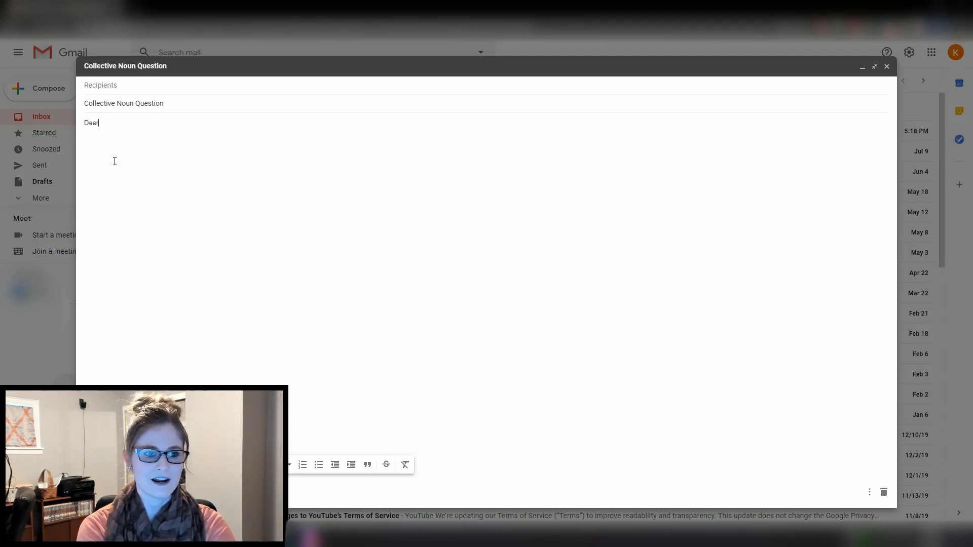
{"action": "type", "text": "Missenkg"}
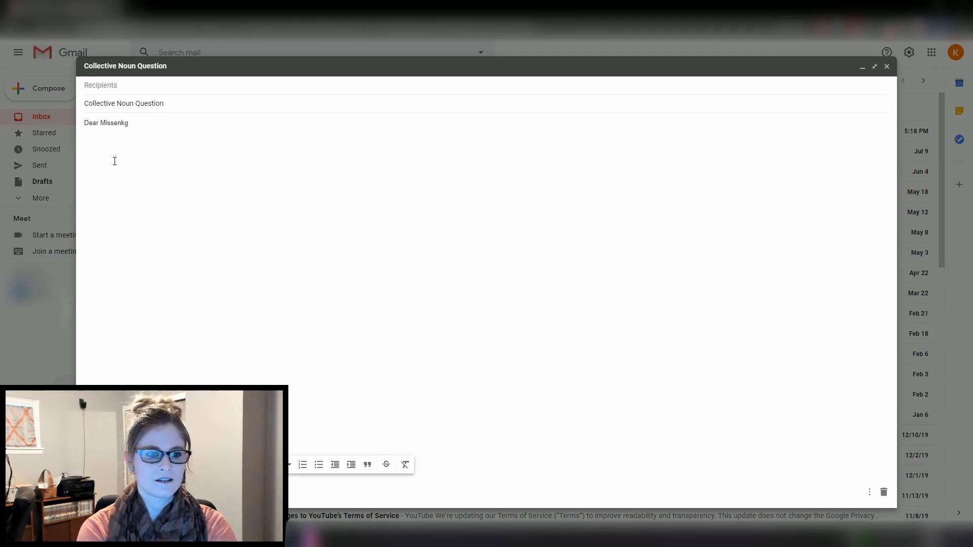
{"action": "type", "text": "know"}
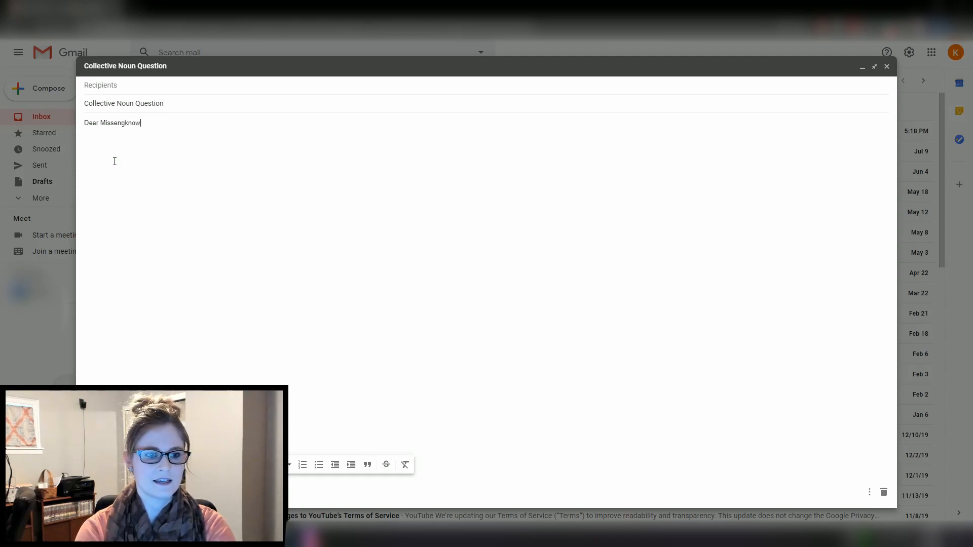
{"action": "type", "text": ","}
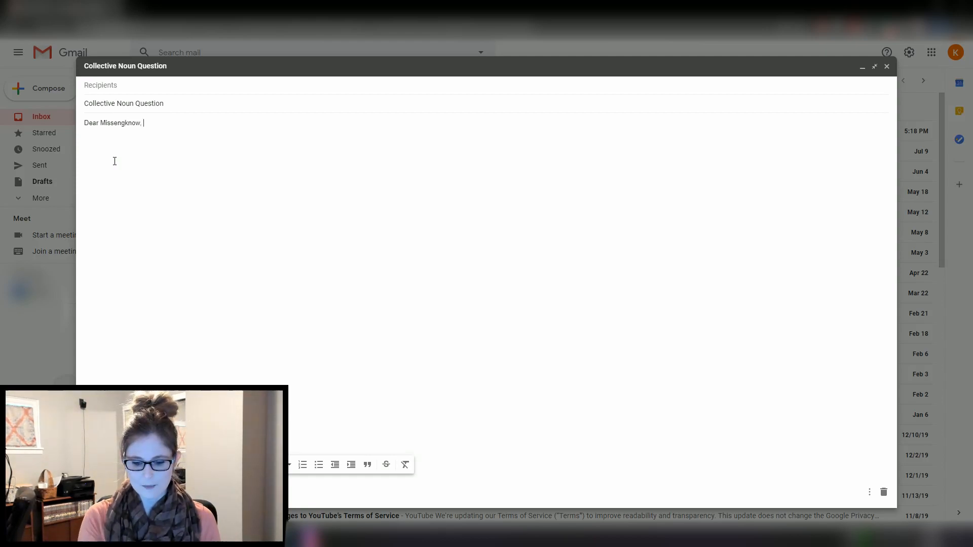
{"action": "key", "text": "enter"}
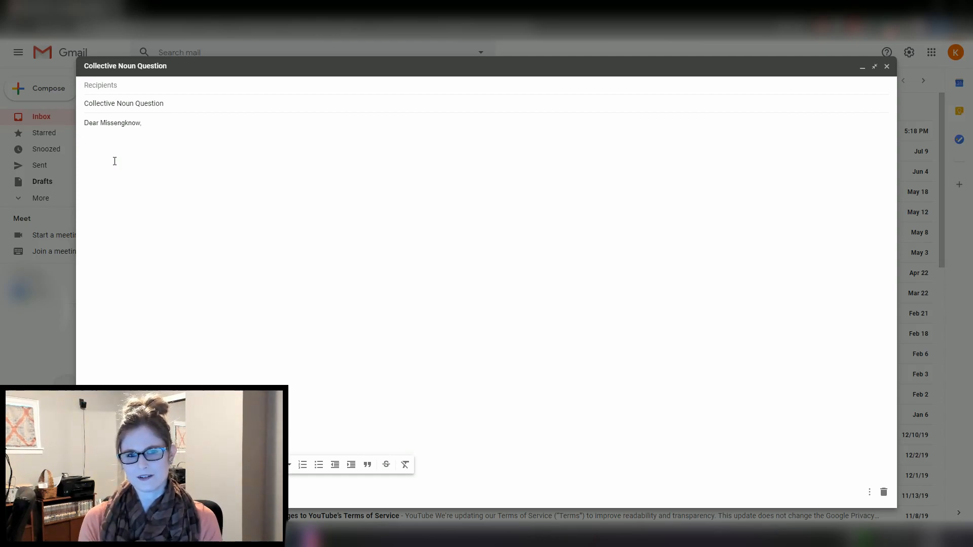
{"action": "key", "text": "enter"}
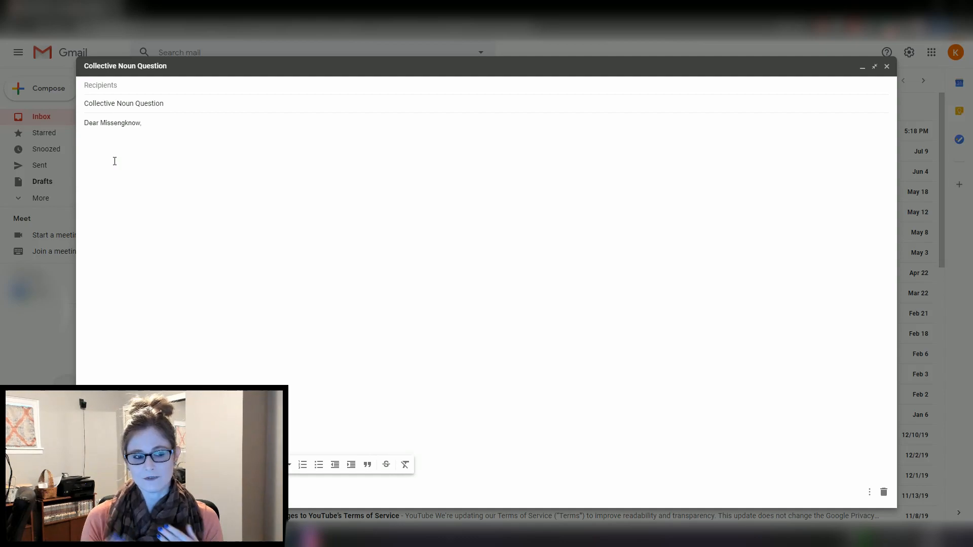
{"action": "key", "text": "enter"}
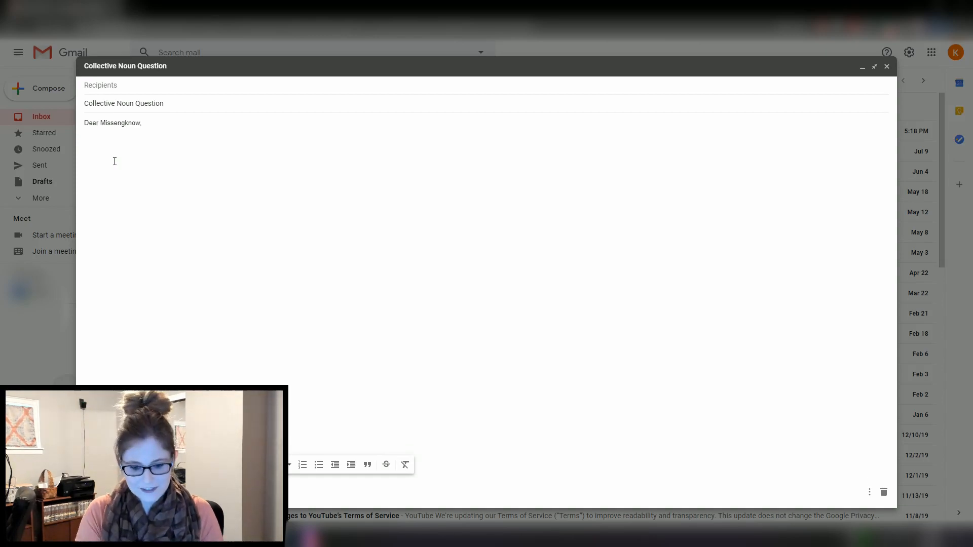
Write the paragraph asking how collective nouns differ from plural nouns.
{"action": "type", "text": "I"}
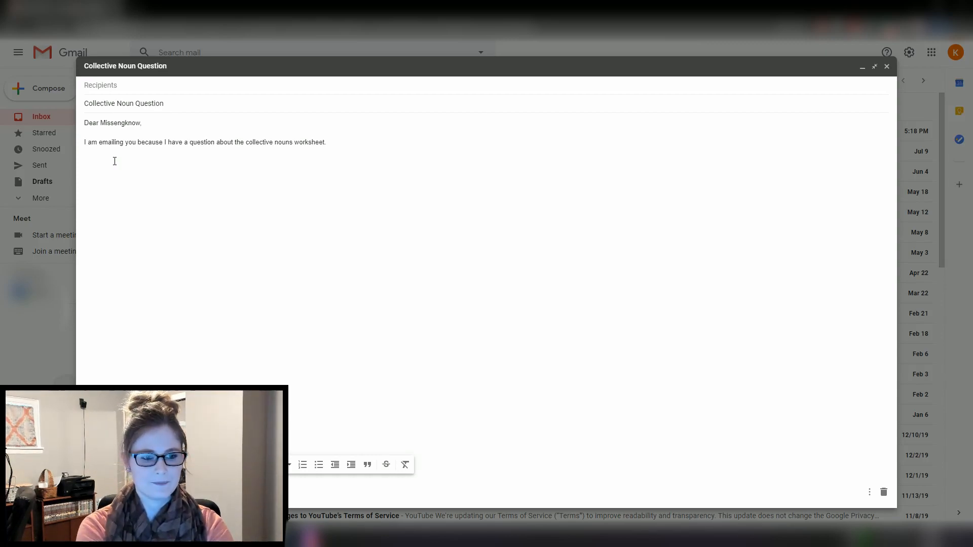
{"action": "type", "text": "I have looked at the notes, but I am confusing collective nouns with plural nouns."}
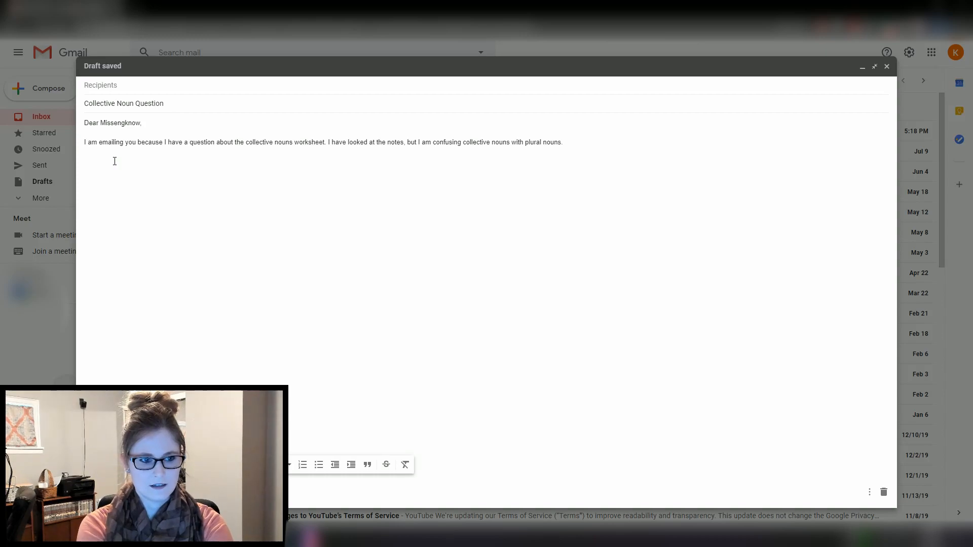
{"action": "type", "text": "Would you mind explaining to me the exact difference between these two types of nouns?"}
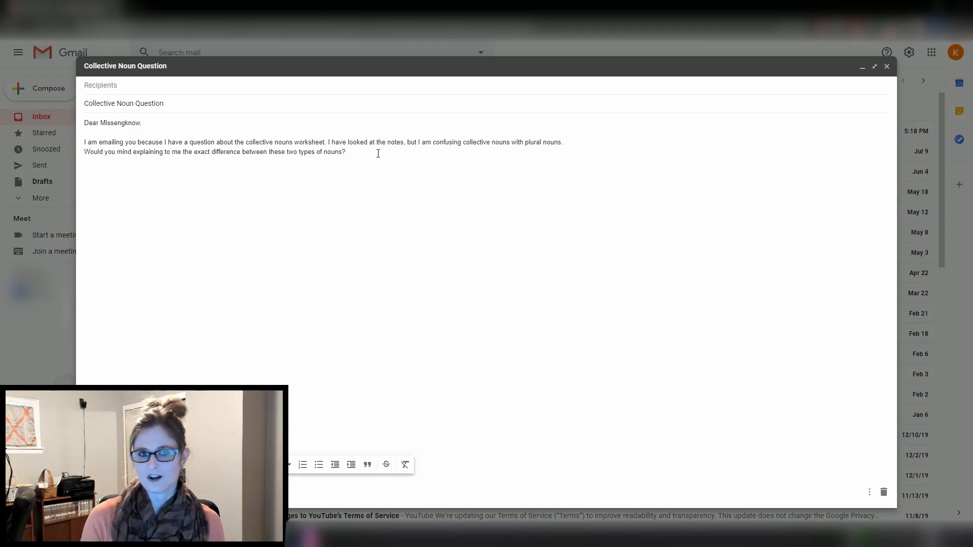
{"action": "key", "text": "enter"}
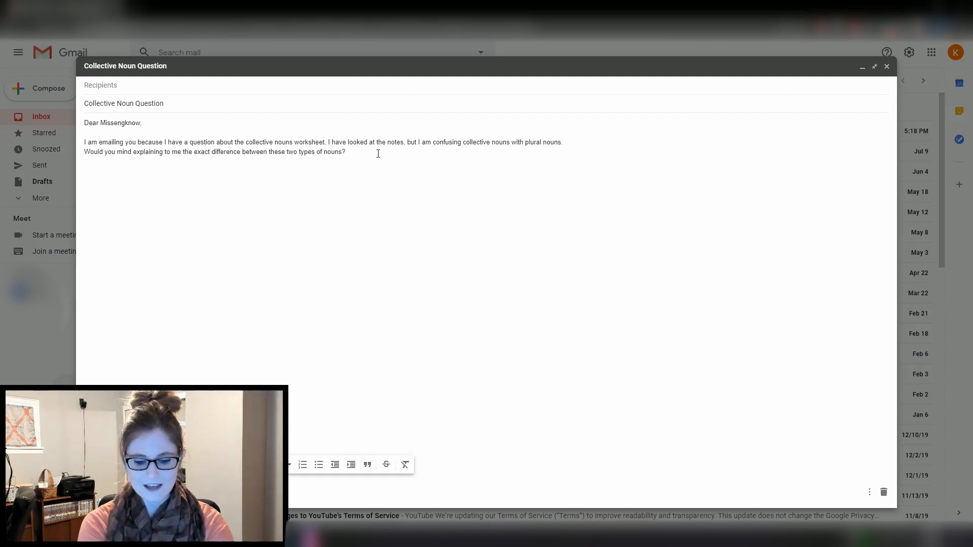
Sign off with 'Best,' and the signature 'Missengknow'.
{"action": "type", "text": "Best,"}
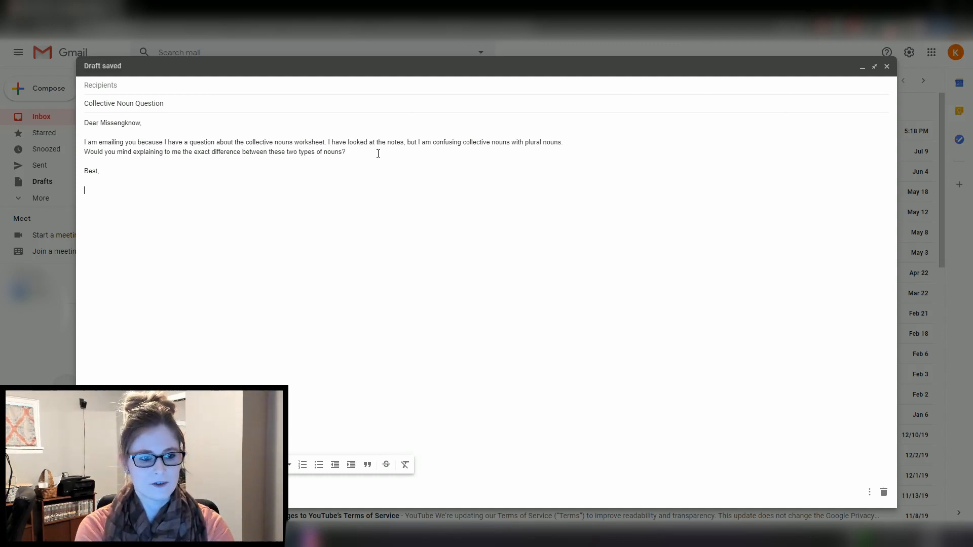
{"action": "type", "text": "Missengknow"}
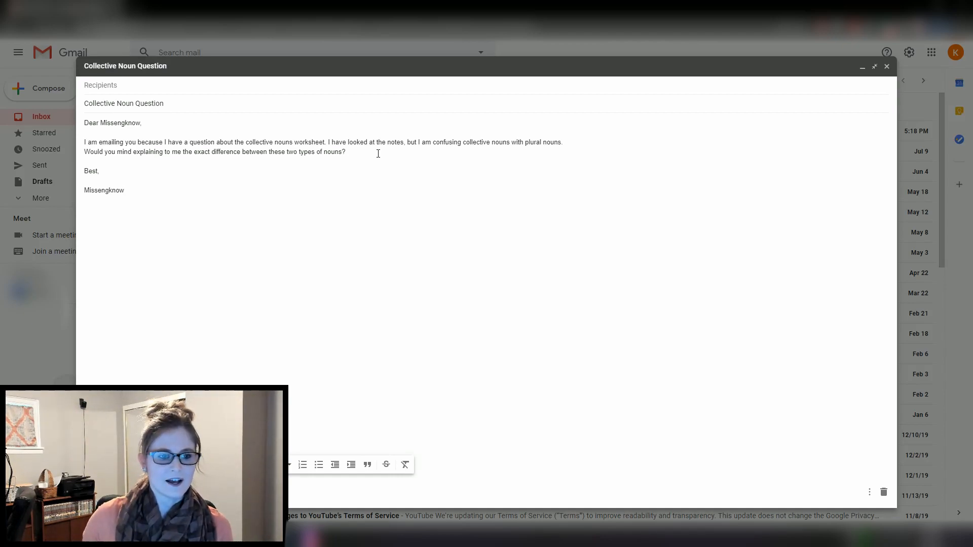
{"action": "mouse_move", "coordinate": [238, 199]}
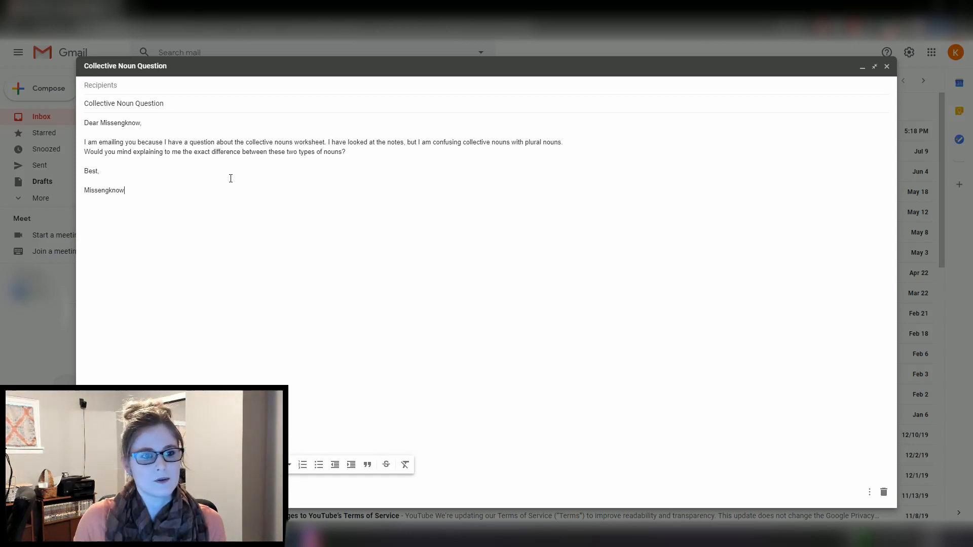
Address the email to your own Gmail address and send it.
{"action": "left_click", "coordinate": [161, 85]}
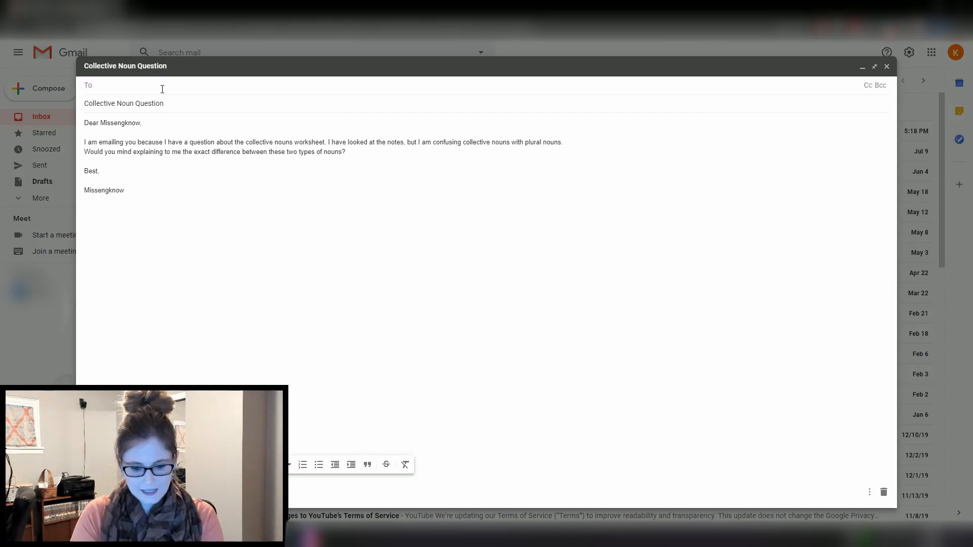
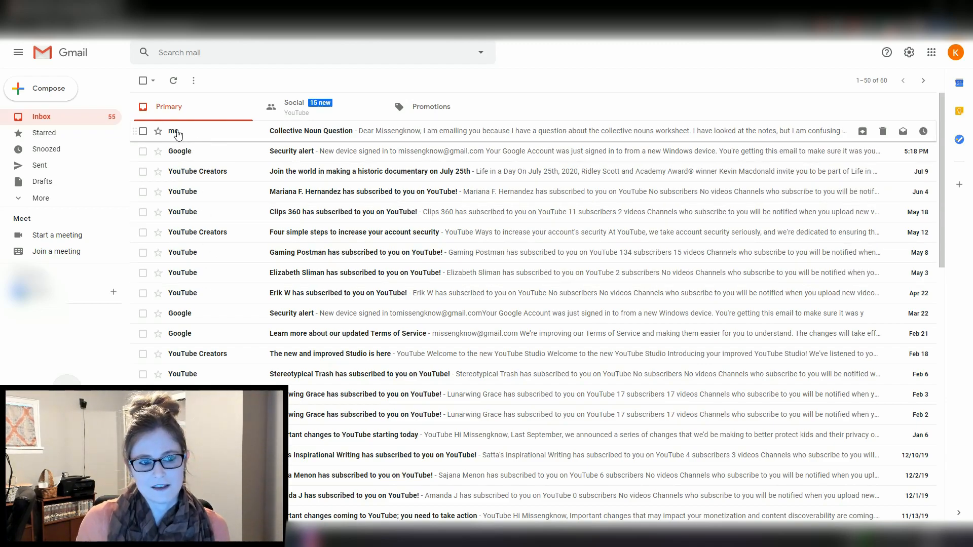
Open the received Collective Noun Question email and choose Reply.
{"action": "left_click", "coordinate": [311, 131]}
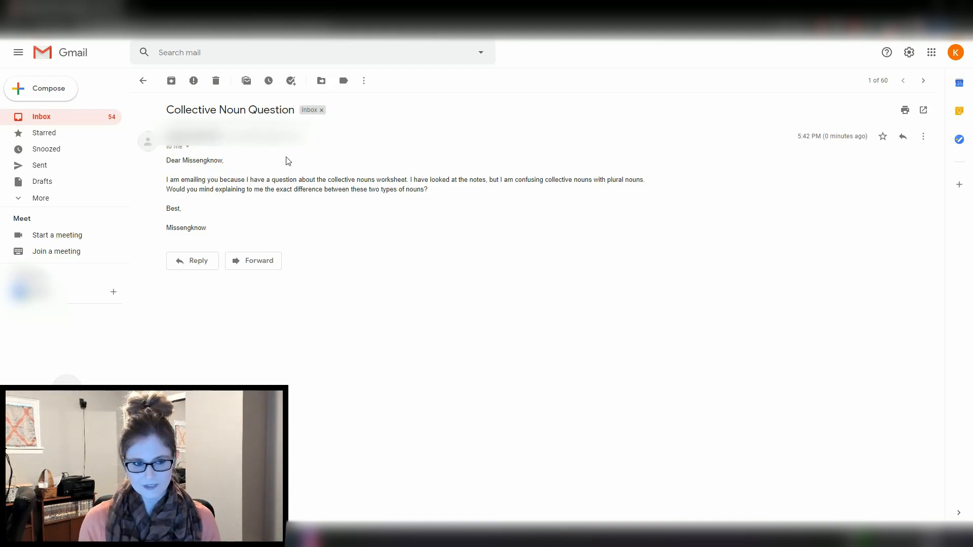
{"action": "left_click", "coordinate": [192, 260]}
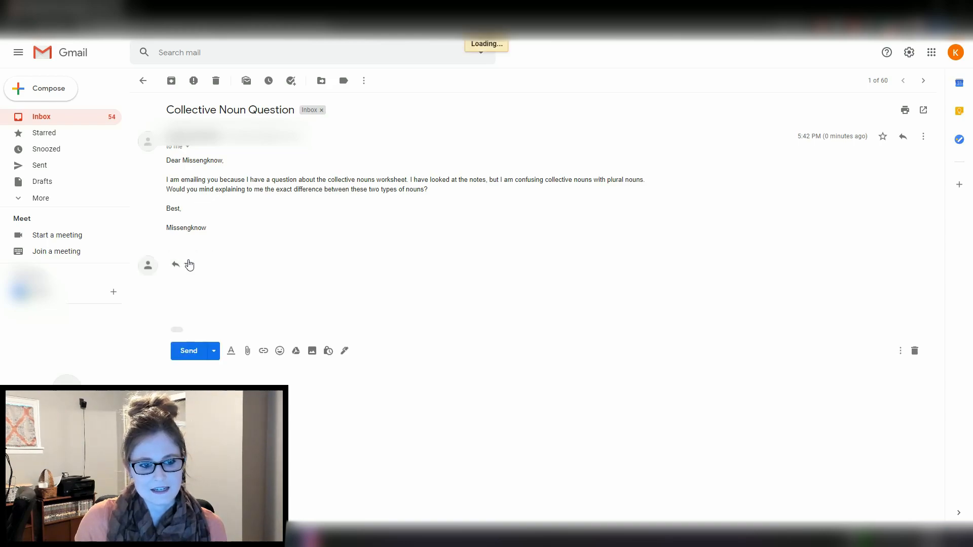
{"action": "left_click", "coordinate": [176, 265]}
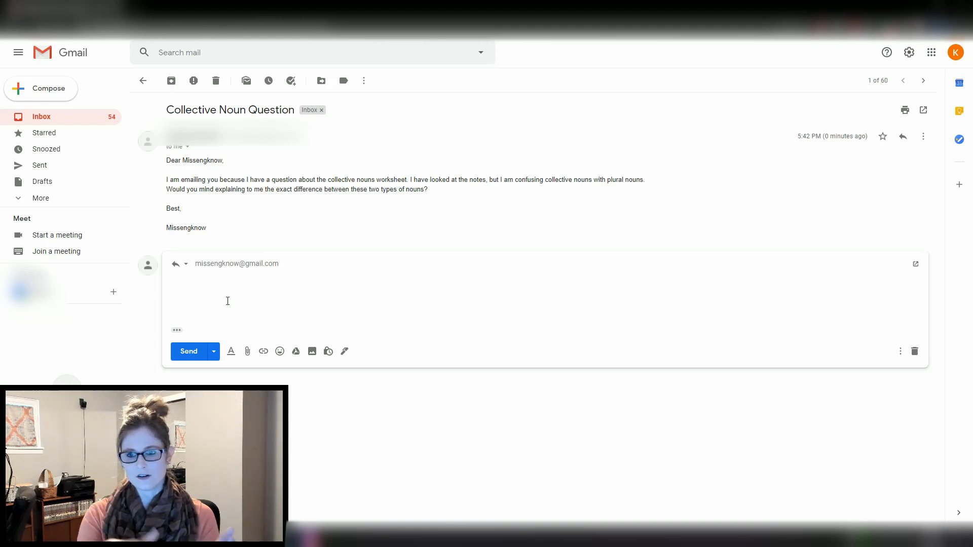
{"action": "left_click", "coordinate": [228, 280]}
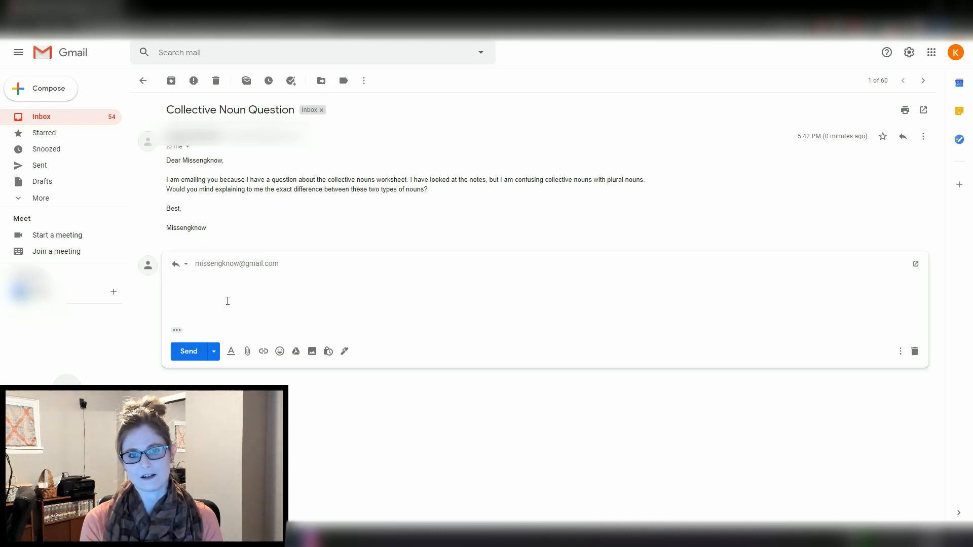
{"action": "left_click", "coordinate": [248, 282]}
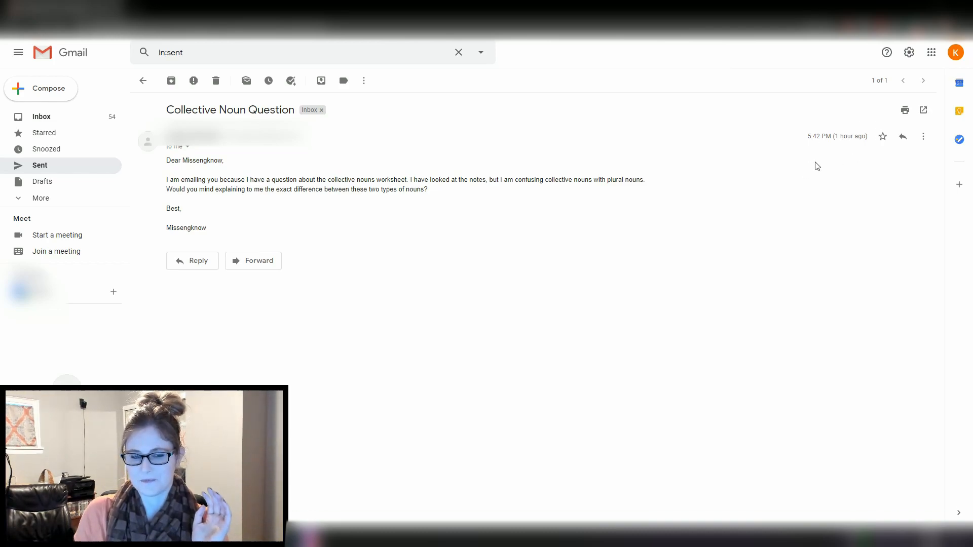
{"action": "mouse_move", "coordinate": [575, 276]}
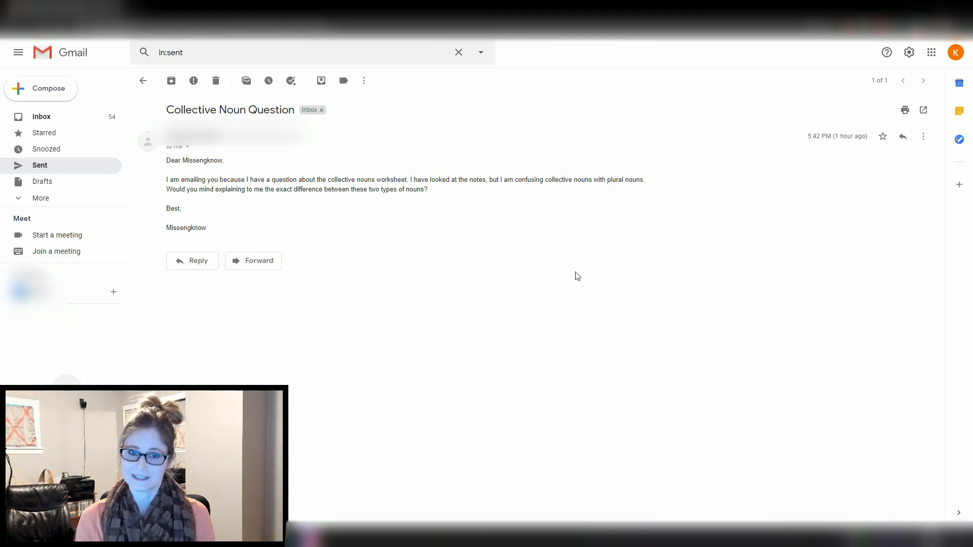
{"action": "left_click", "coordinate": [192, 261]}
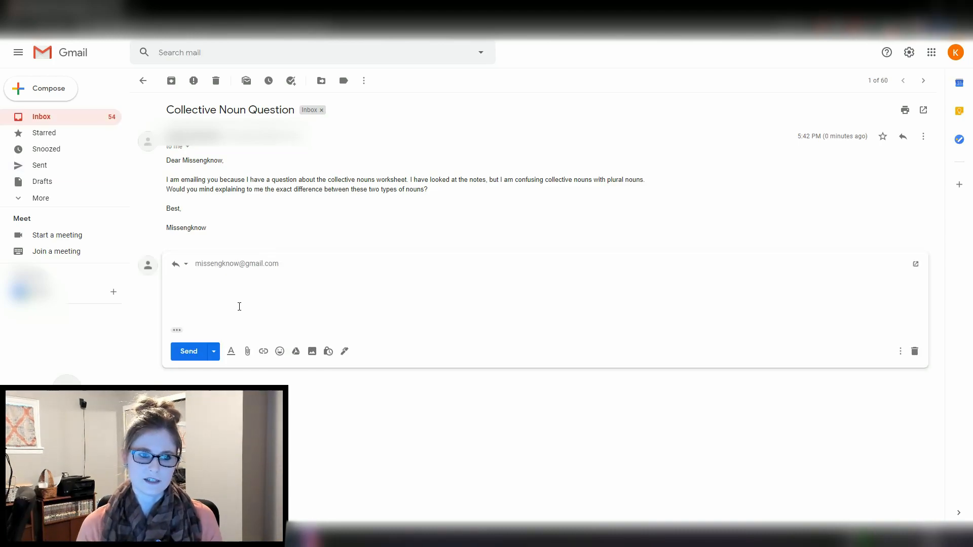